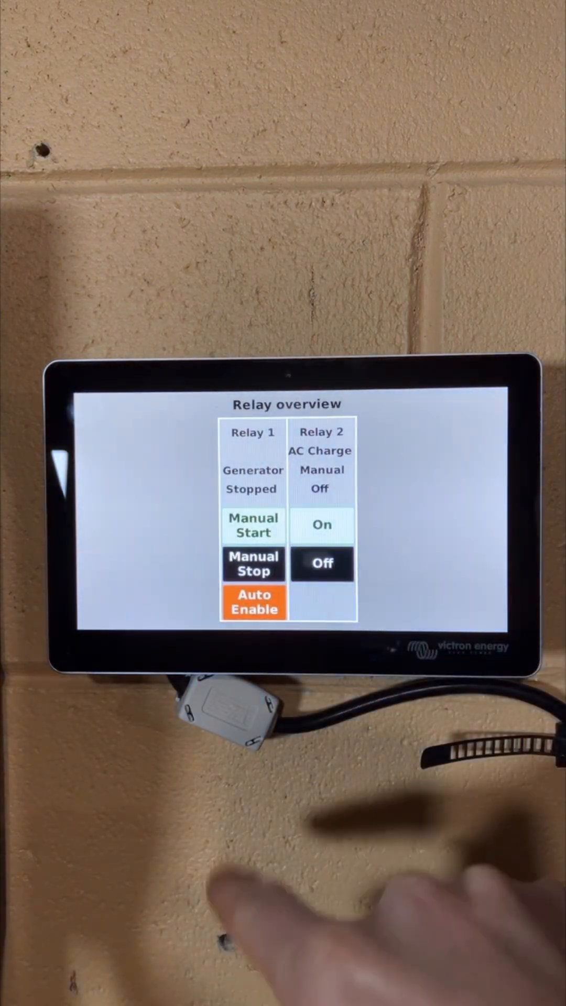
Tap Manual Start under Relay 1 so the generator status changes from Stopped to Man run.
{"action": "left_click", "coordinate": [252, 525]}
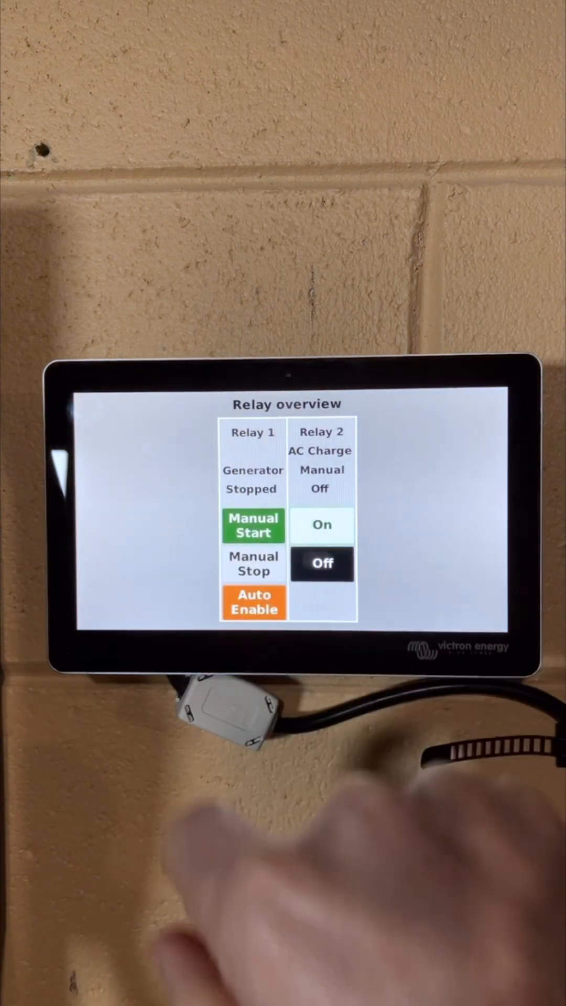
{"action": "left_click", "coordinate": [252, 526]}
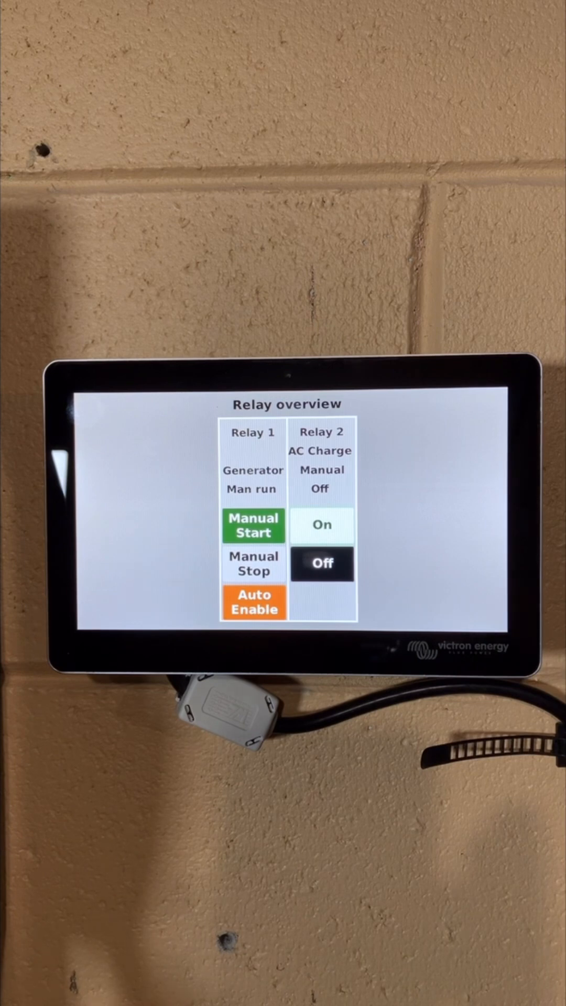